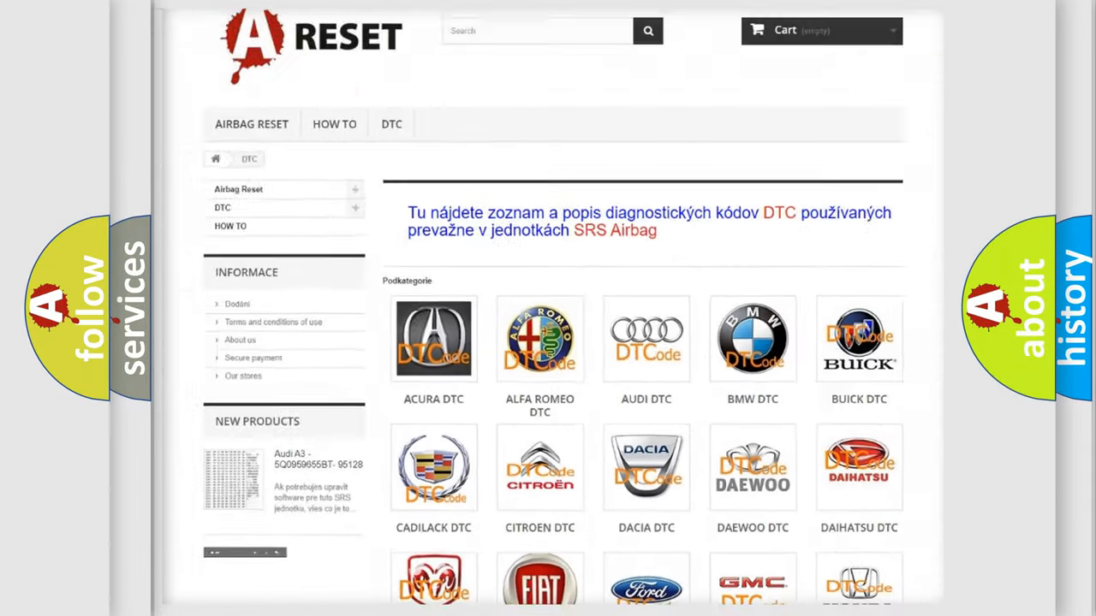
Step: Open the Saturn DTC tile and skim its diagnostic trouble code list, returning to the top
scroll("down", 3)
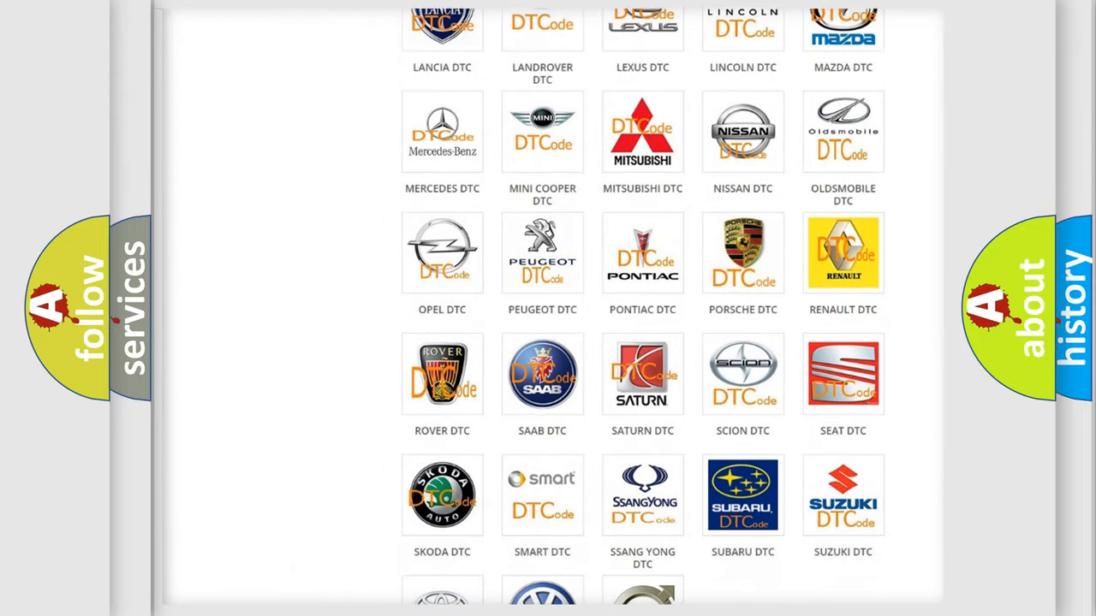
scroll("up", 3)
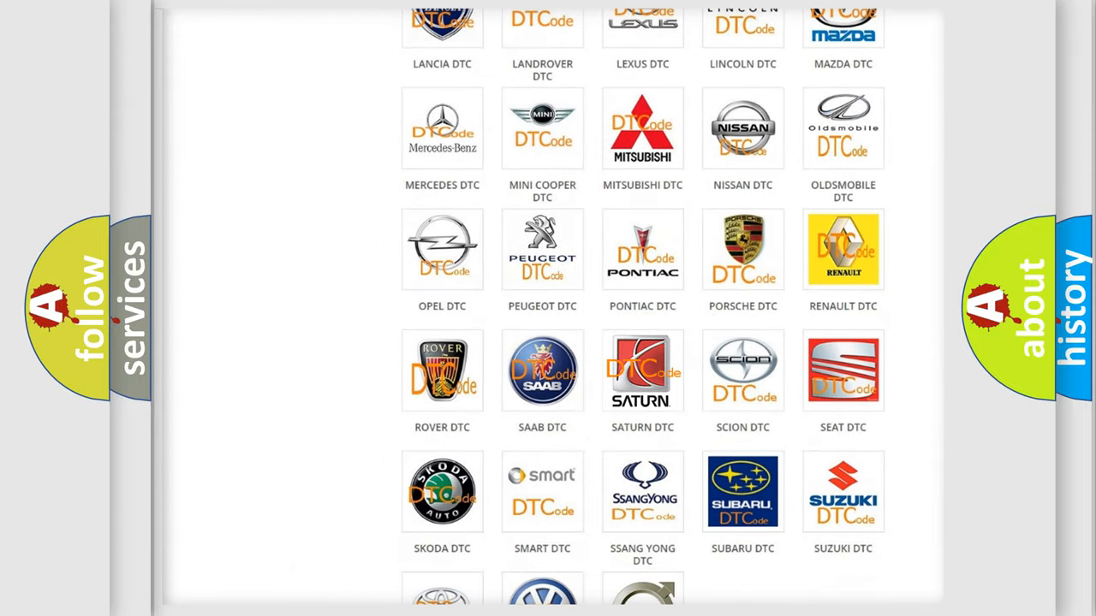
left_click(642, 370)
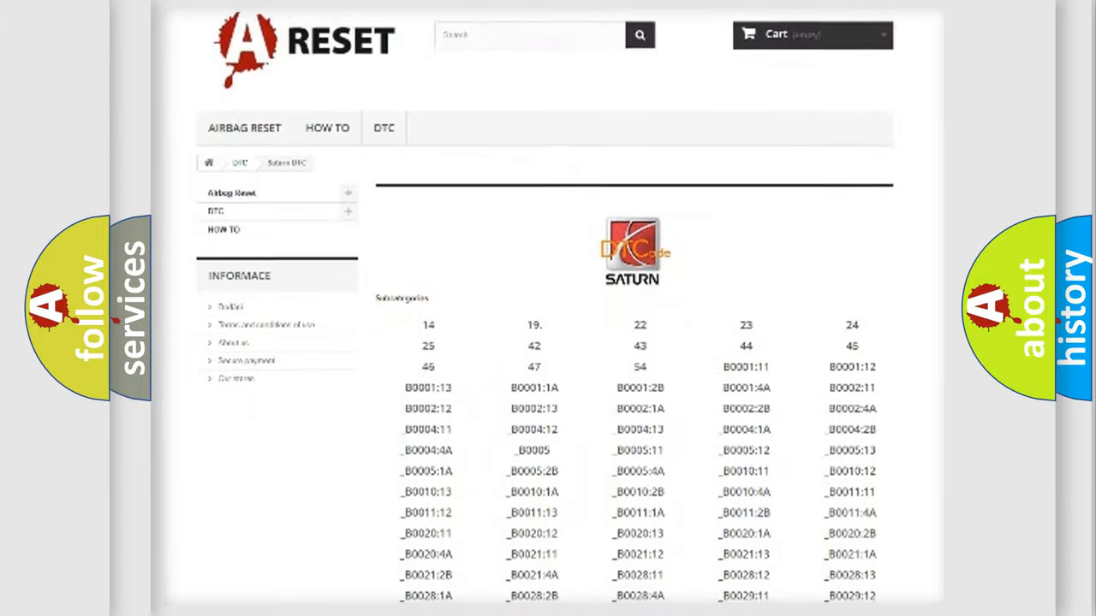
scroll("down", 3)
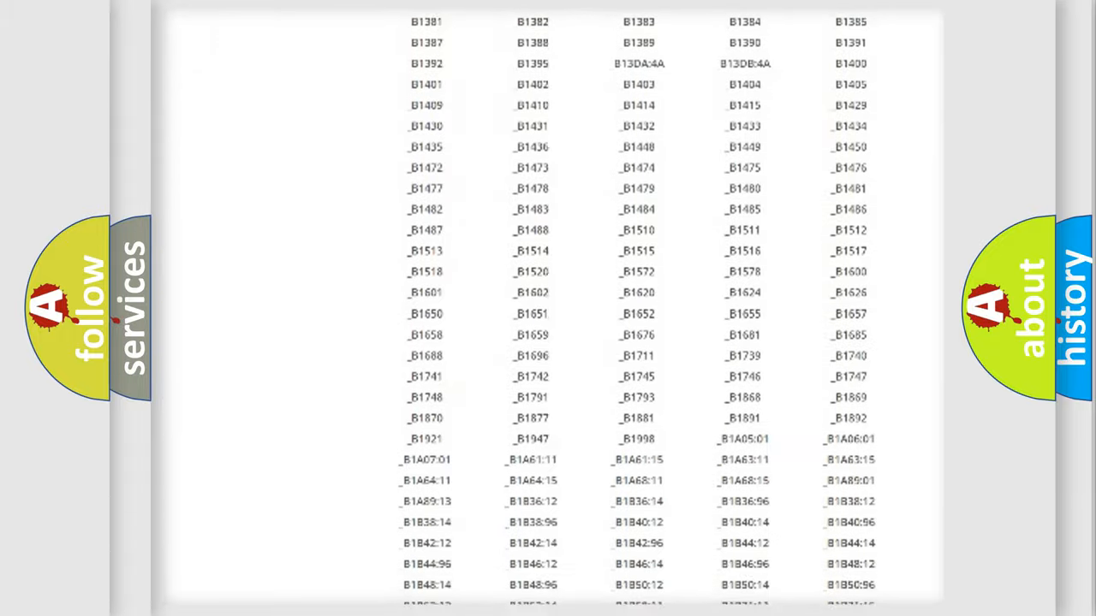
scroll("up", 3)
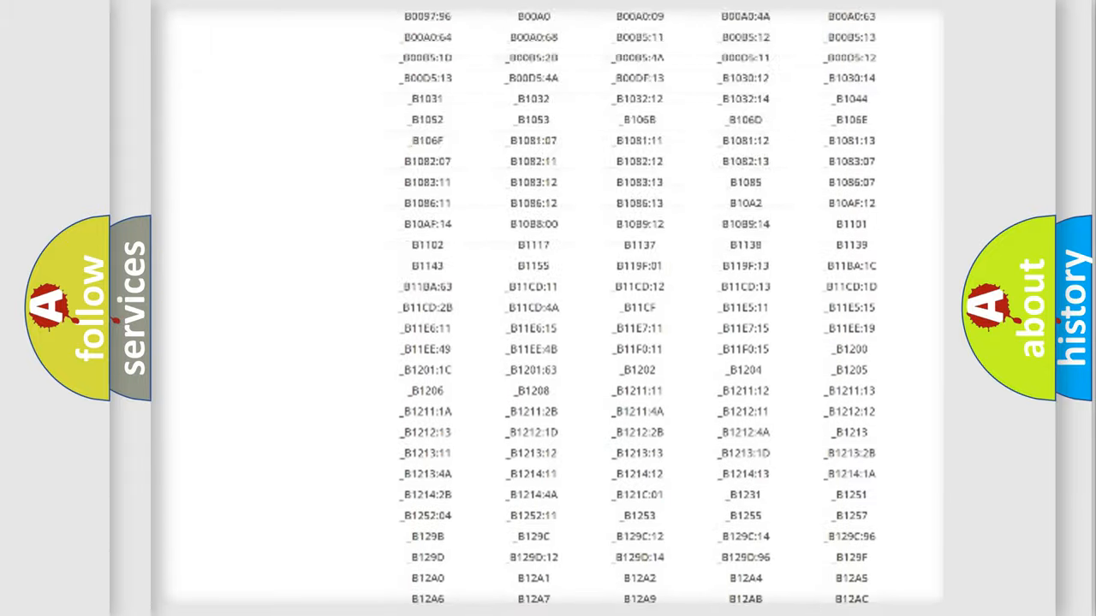
scroll("up", 3)
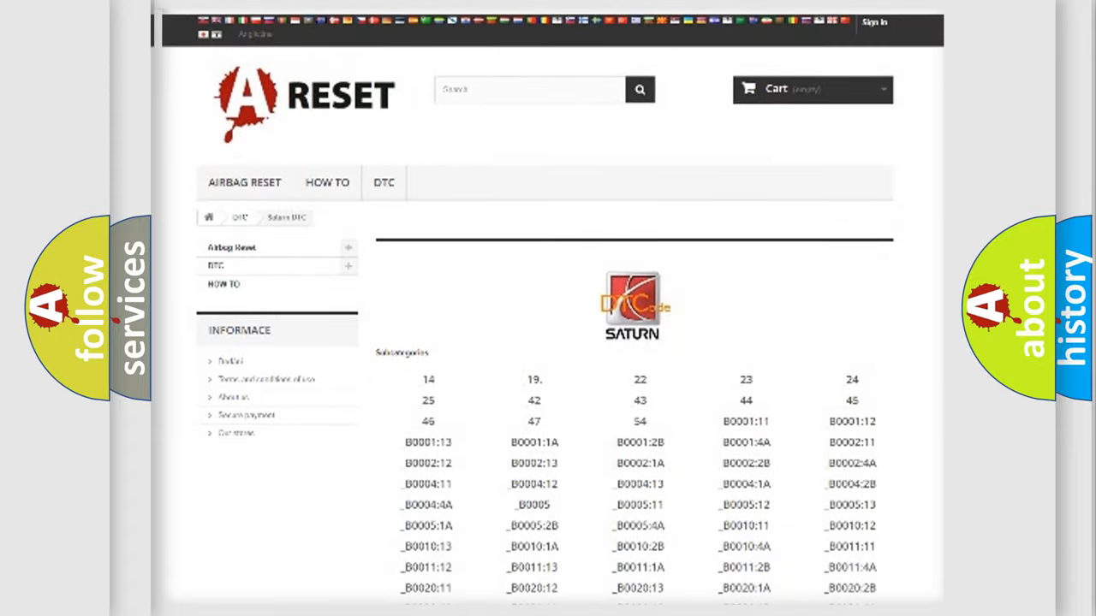